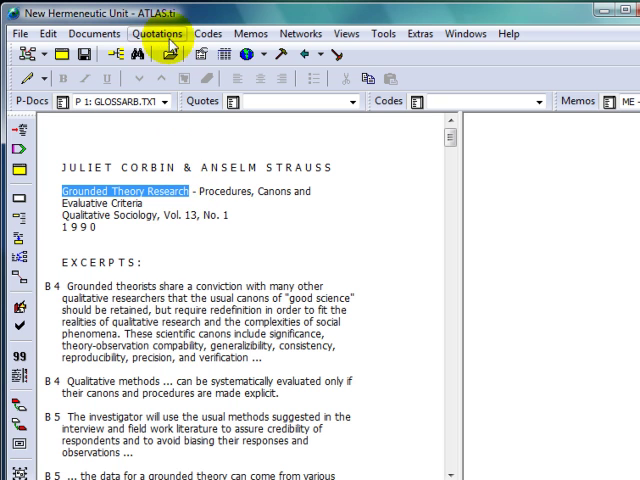
# Step: Save the title 'Grounded Theory Research' as free quotation 1:1 via the Quotations menu
pyautogui.click(140, 32)
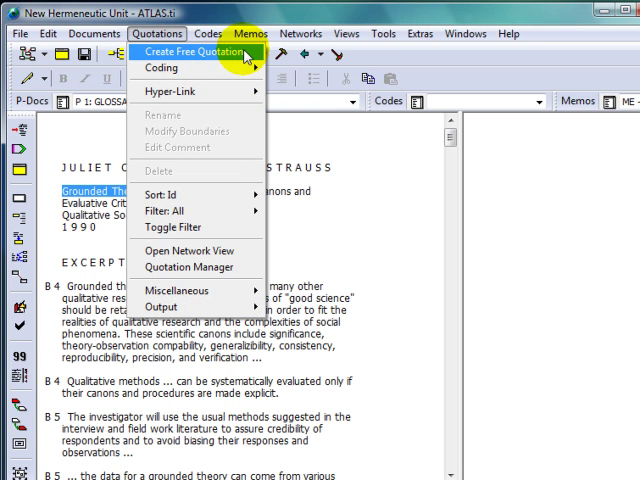
pyautogui.click(190, 52)
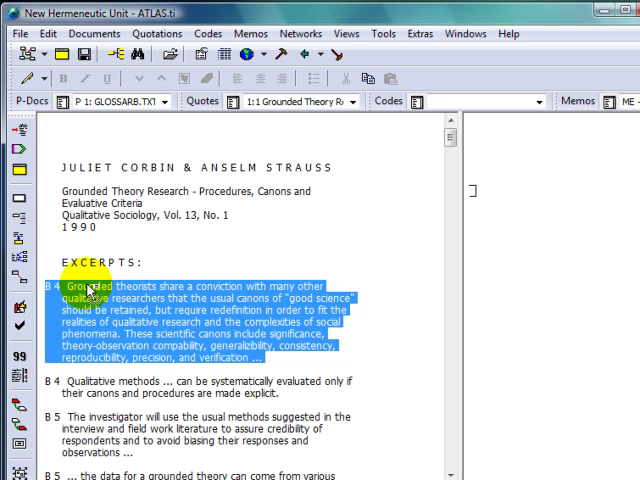
pyautogui.moveTo(16, 198)
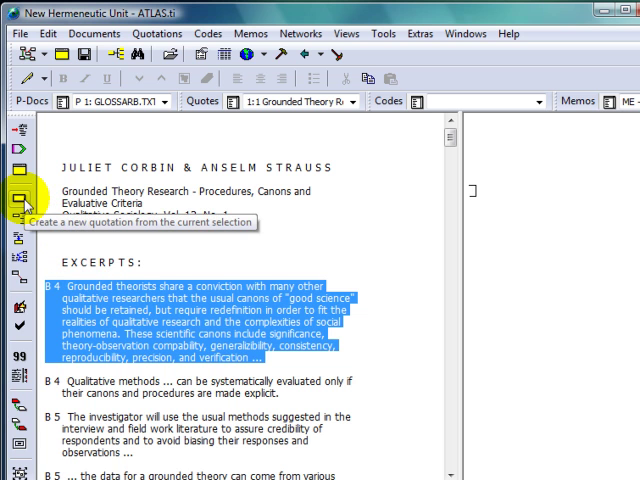
# Step: Save the B 4 'Grounded theorists share a conviction' paragraph as quotation 1:2 from the toolbar
pyautogui.click(12, 196)
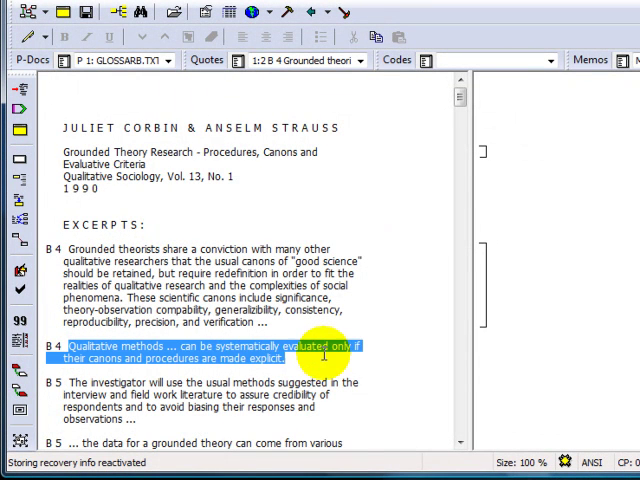
# Step: Save the B 4 'Qualitative methods' passage as quotation 1:3 from its context menu
pyautogui.rightClick(224, 358)
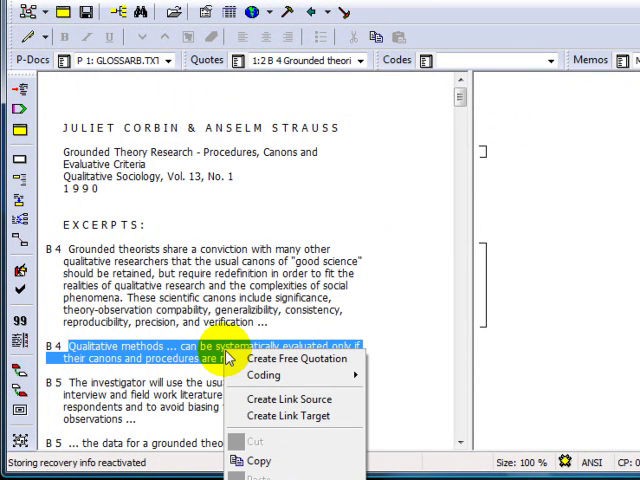
pyautogui.moveTo(290, 360)
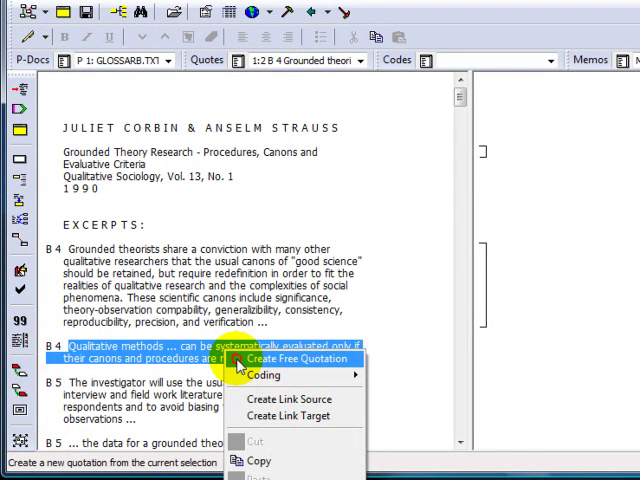
pyautogui.click(290, 358)
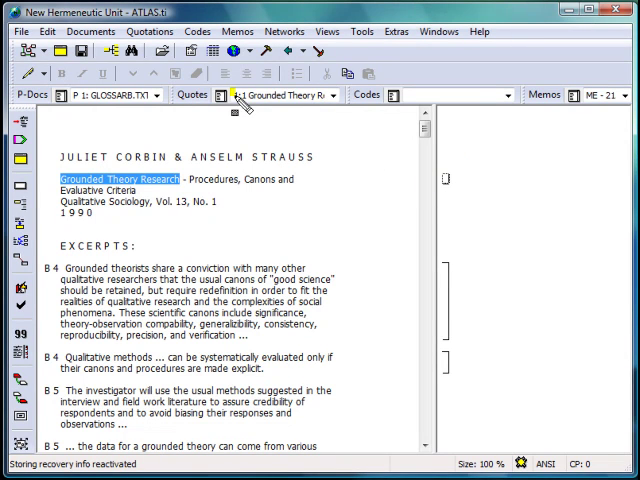
# Step: Jump to quotation 1:2 B 4 Grounded theorists from the Quotes drop-down list
pyautogui.click(280, 96)
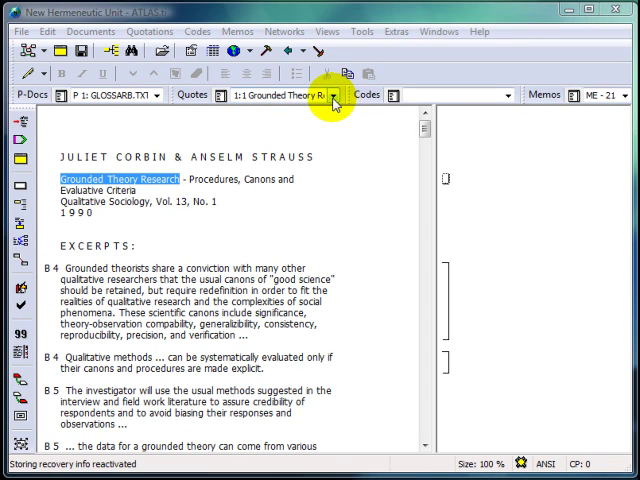
pyautogui.click(344, 96)
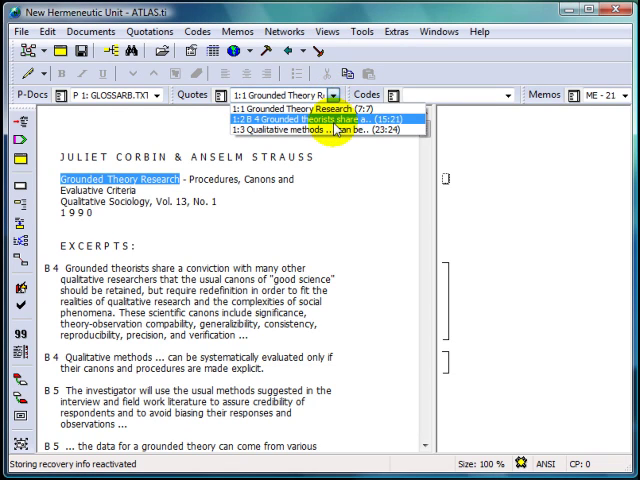
pyautogui.click(310, 108)
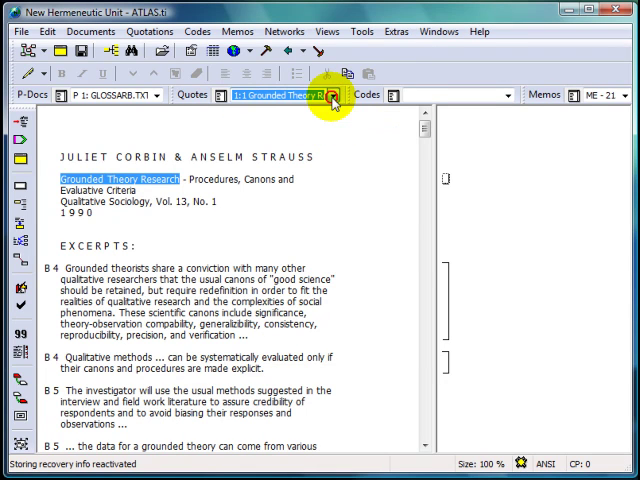
pyautogui.moveTo(420, 260)
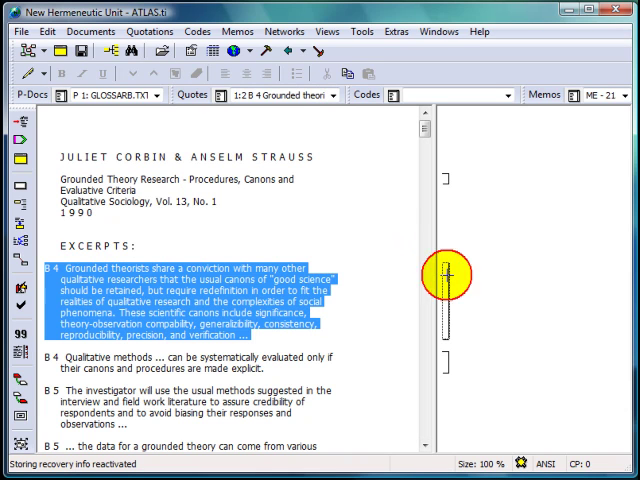
# Step: Comment quotation 1:2 with 'Note for code:....' and save it
pyautogui.rightClick(448, 284)
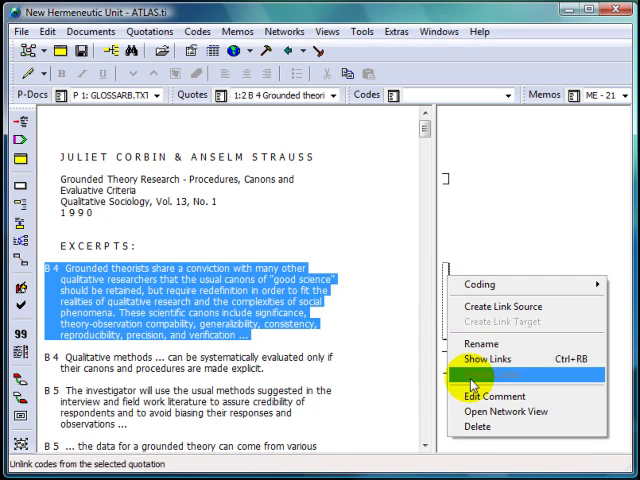
pyautogui.moveTo(490, 396)
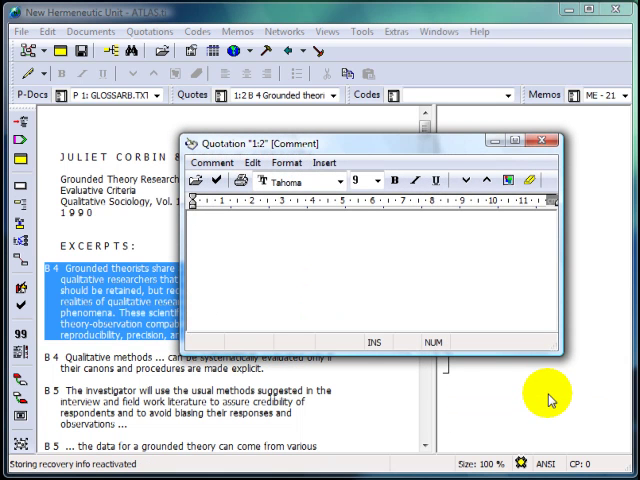
pyautogui.write('Note for c')
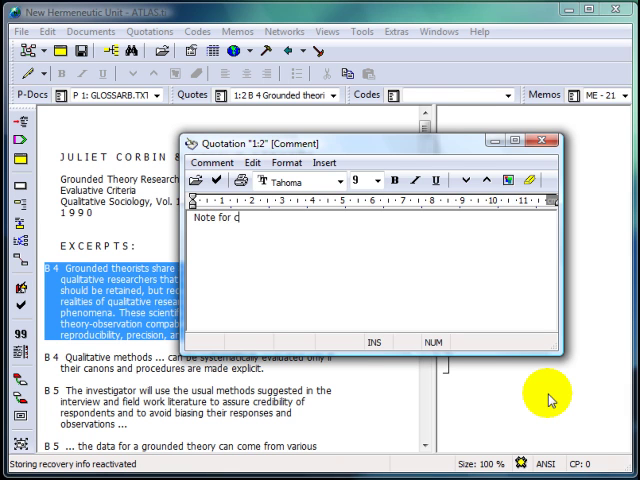
pyautogui.write('ode:')
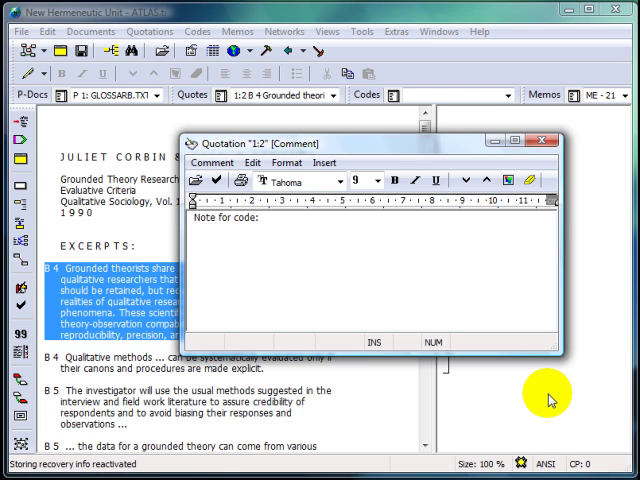
pyautogui.write('....')
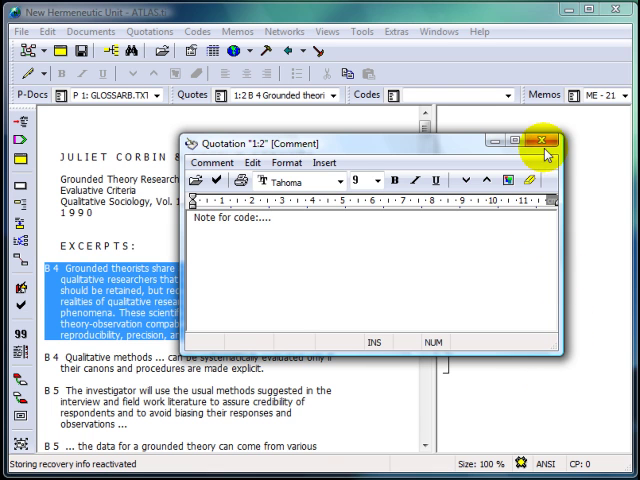
pyautogui.click(548, 140)
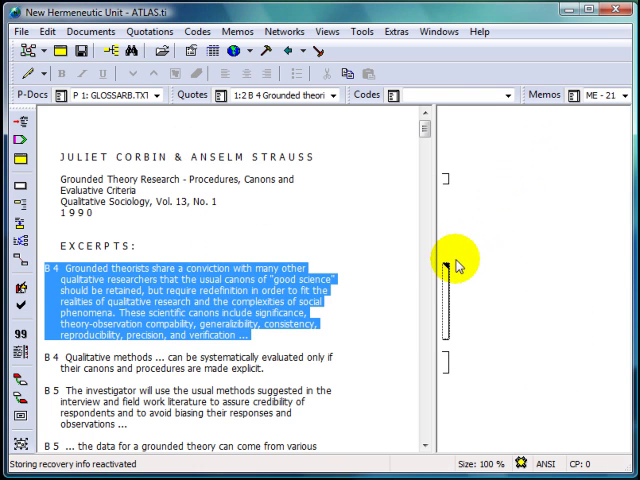
pyautogui.moveTo(468, 258)
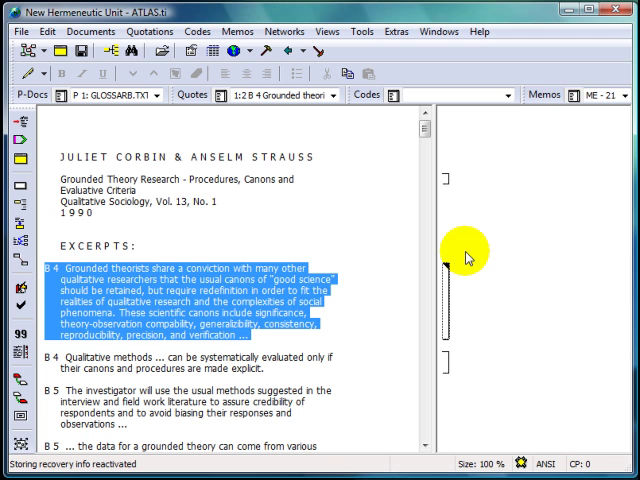
pyautogui.moveTo(446, 248)
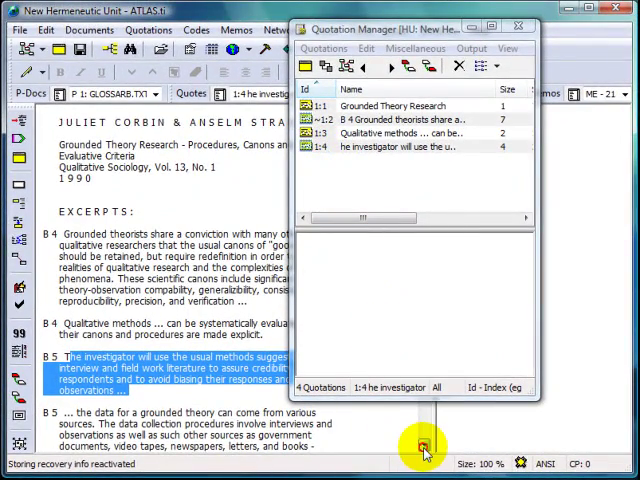
# Step: Scroll down to the B 5 excerpts whose passages become quotations 1:4 to 1:6
pyautogui.scroll(-3)
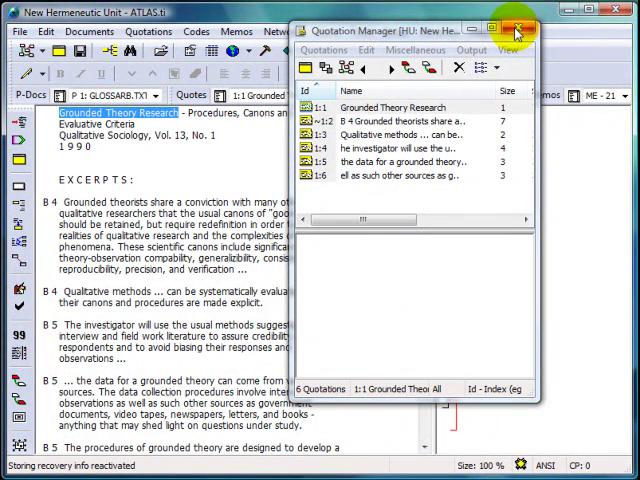
# Step: Outline a rectangular area in the upper left of PROVERBS.JPG as image quotation 8:1
pyautogui.click(520, 32)
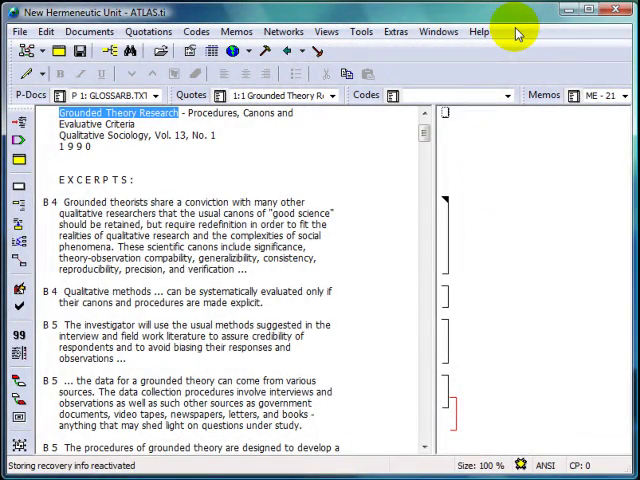
pyautogui.moveTo(438, 32)
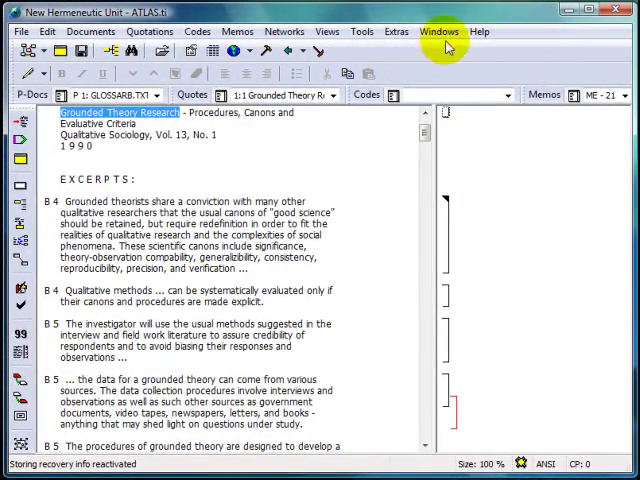
pyautogui.click(158, 96)
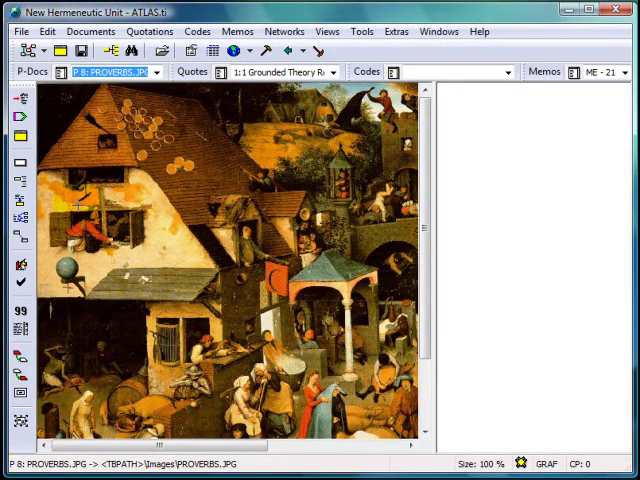
pyautogui.moveTo(56, 204); pyautogui.dragTo(104, 256)
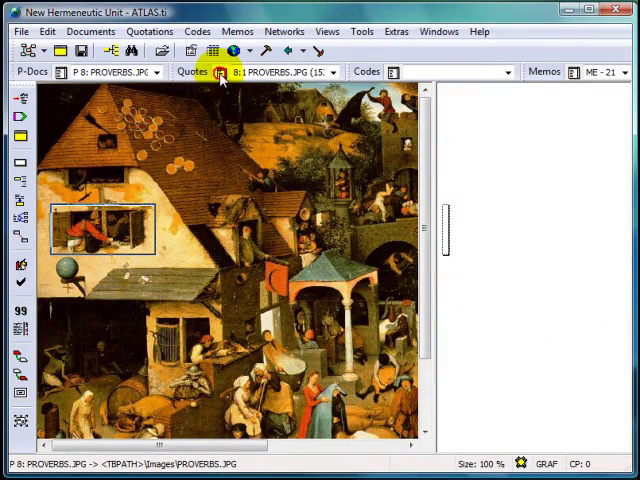
# Step: Review the seven quotations in the Quotation Manager, selecting 8:1 and the commented 1:2
pyautogui.click(216, 72)
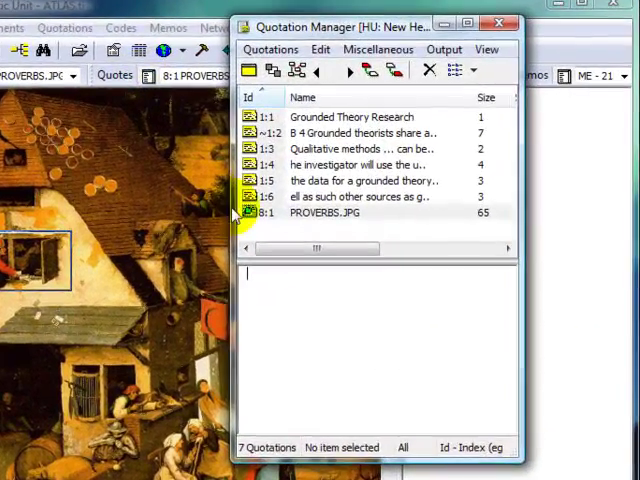
pyautogui.click(320, 212)
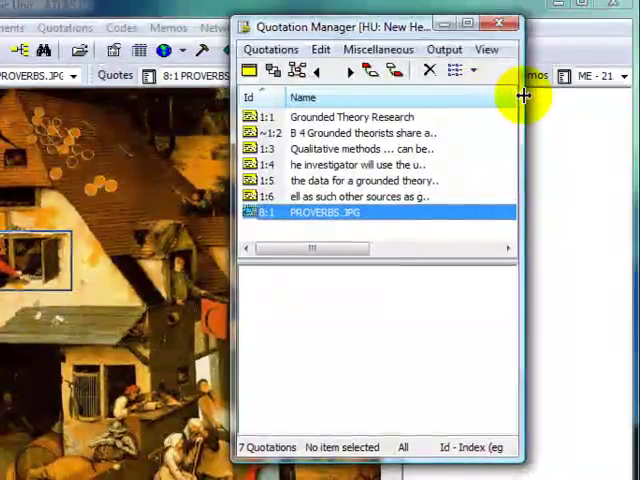
pyautogui.click(400, 120)
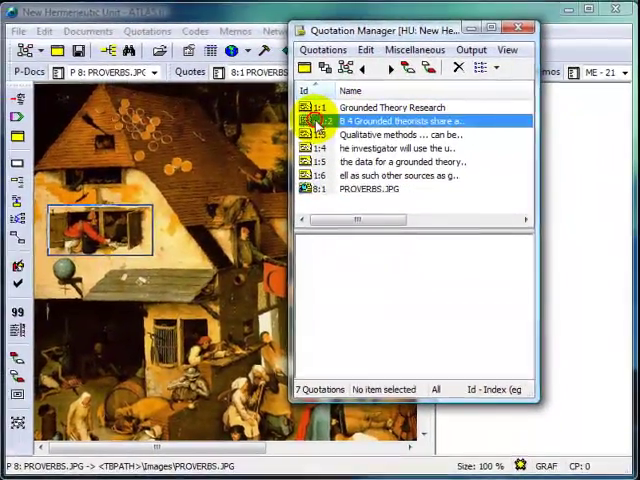